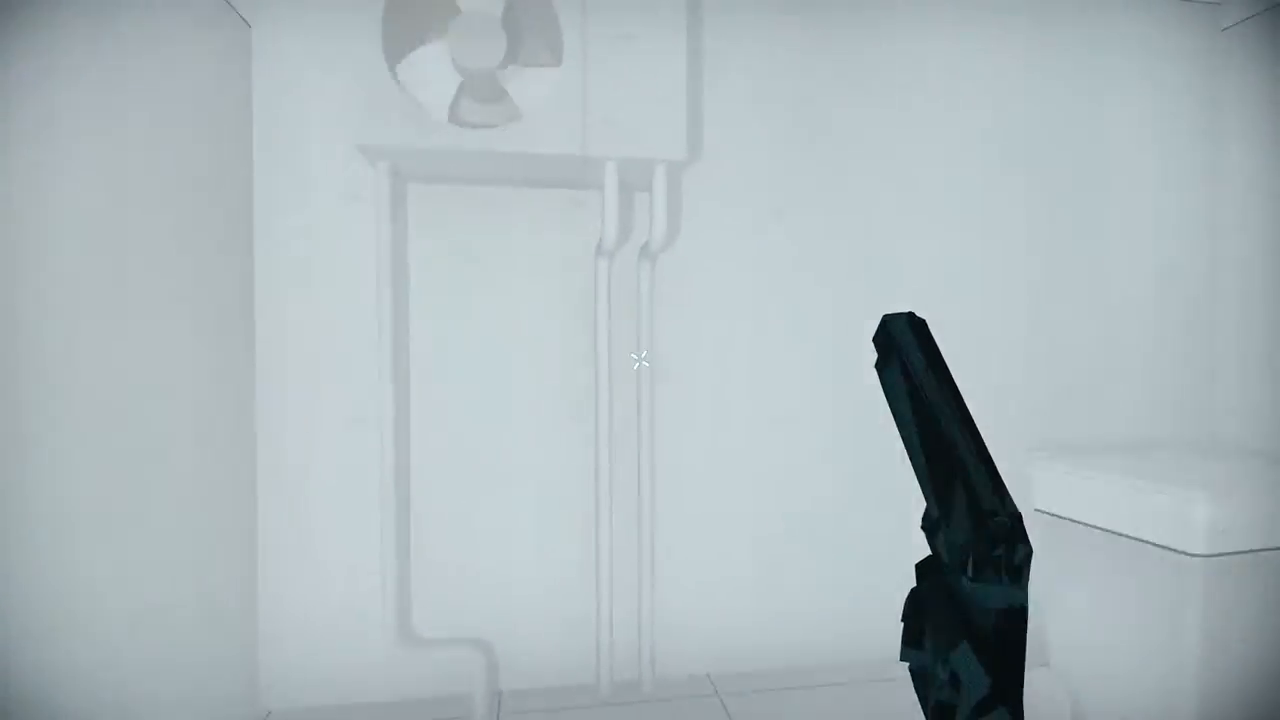
# Shoot the red enemies in the alley, down the corridor, in the street and beside the parked car
pyautogui.click(640, 370)
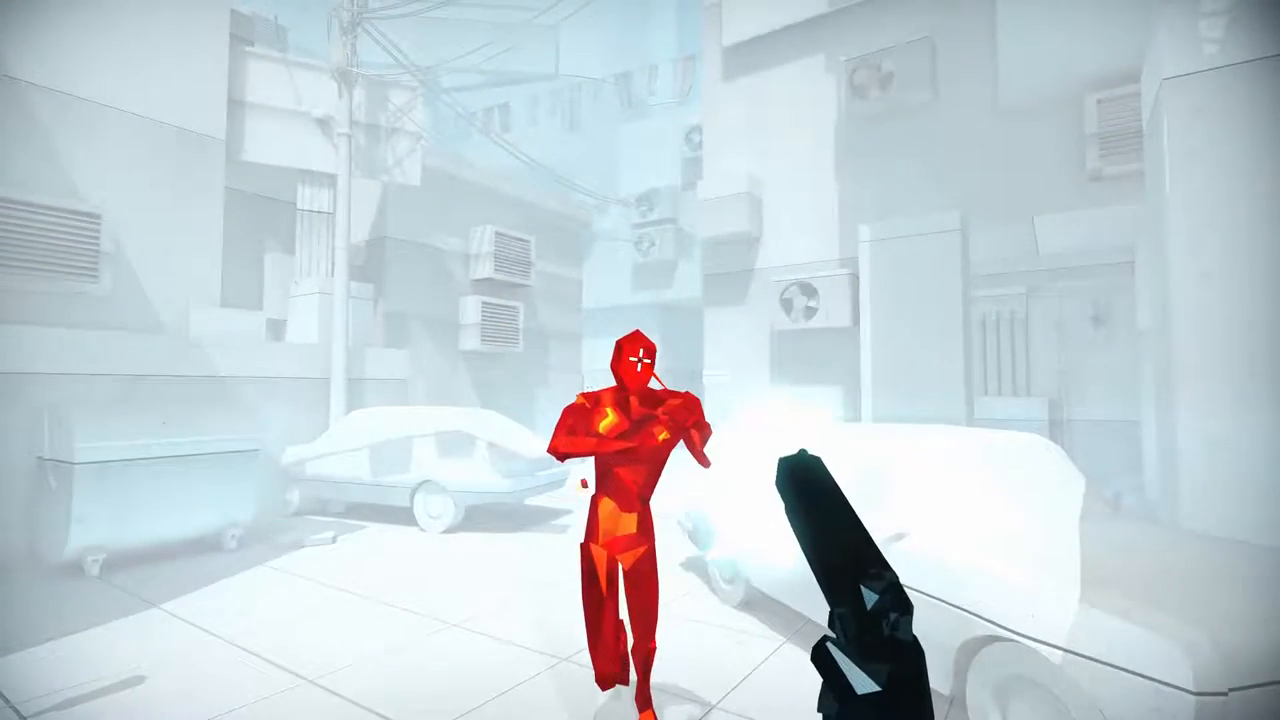
pyautogui.click(640, 360)
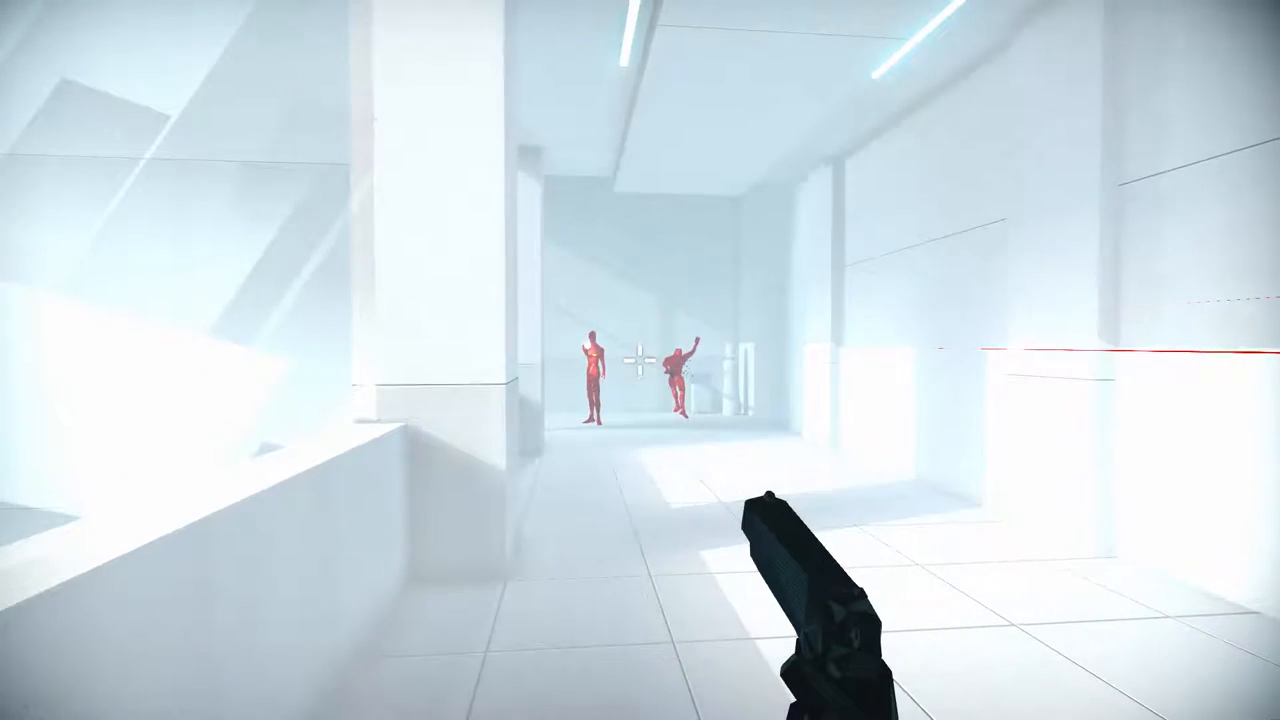
pyautogui.click(640, 360)
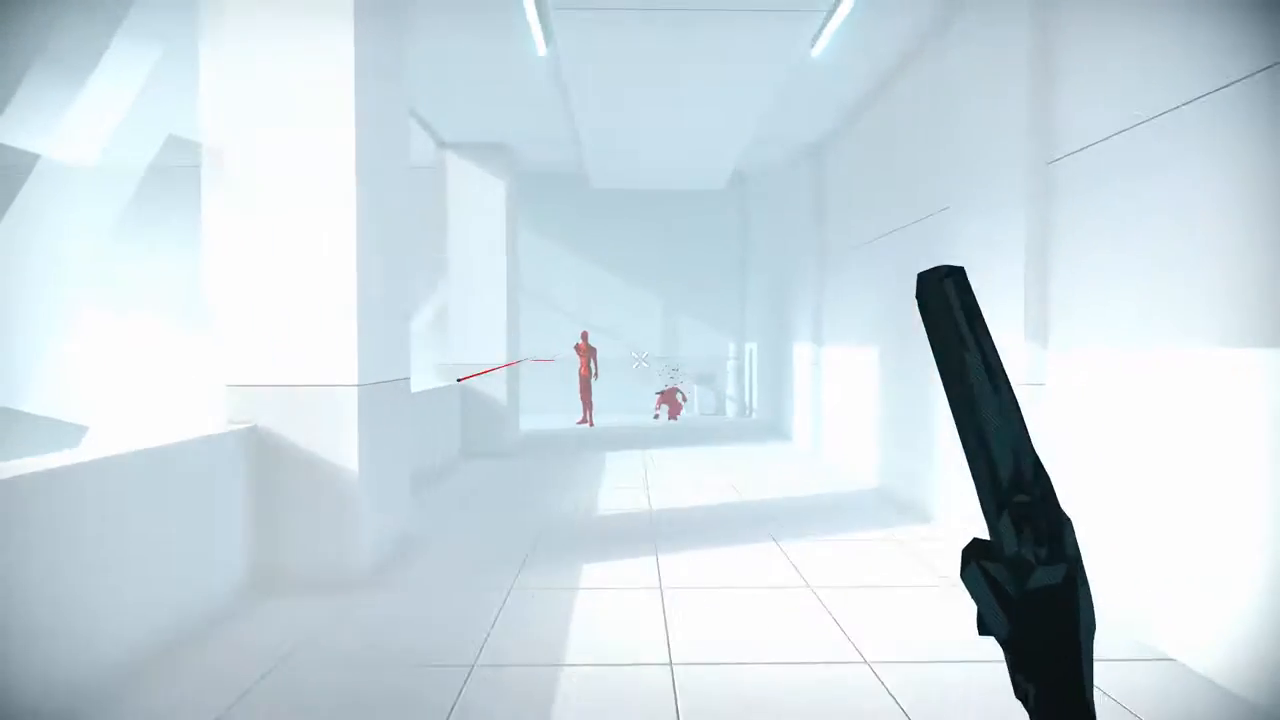
pyautogui.click(640, 360)
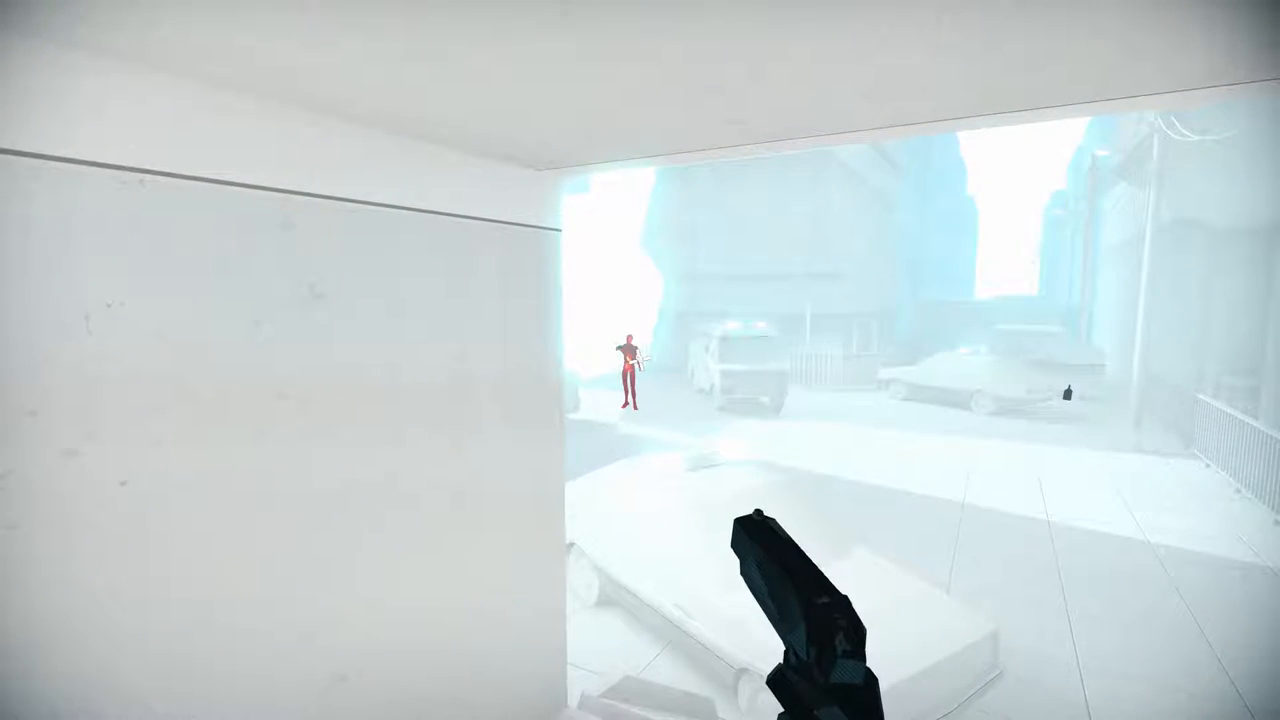
pyautogui.click(640, 360)
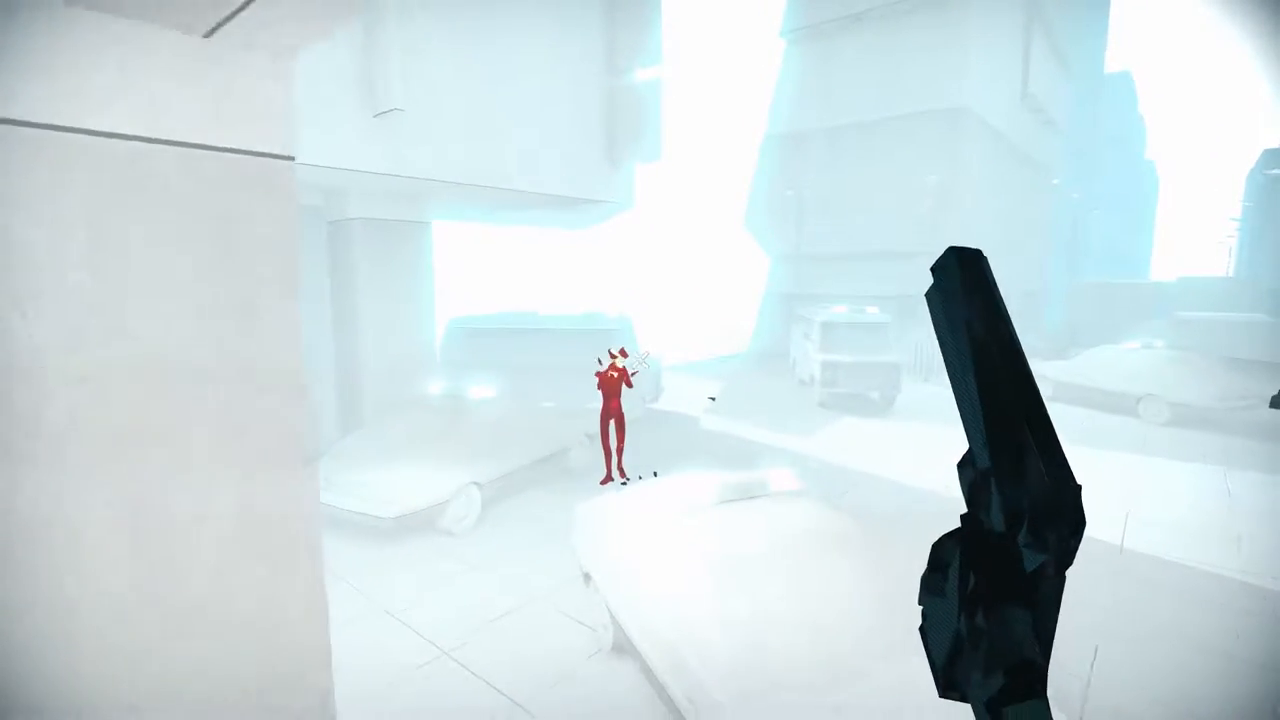
pyautogui.click(640, 360)
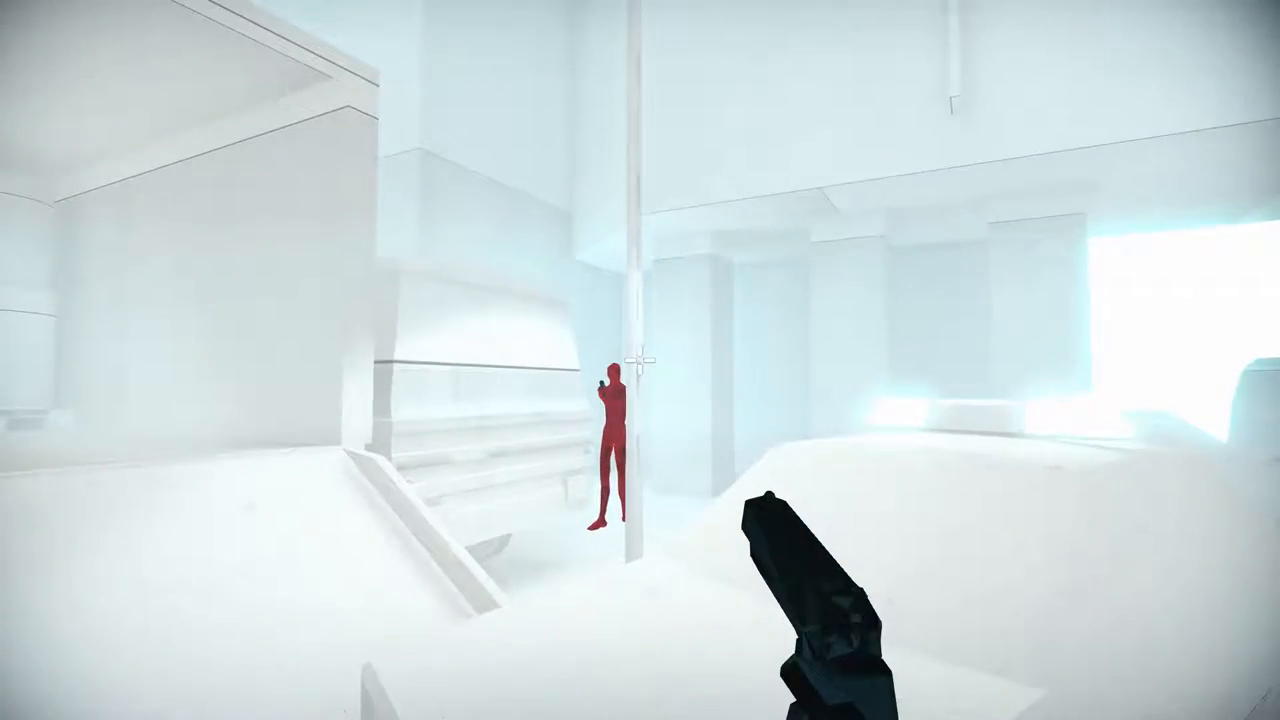
# Shoot the red enemies by the pillar, charging along the platform and on the staircase
pyautogui.click(640, 360)
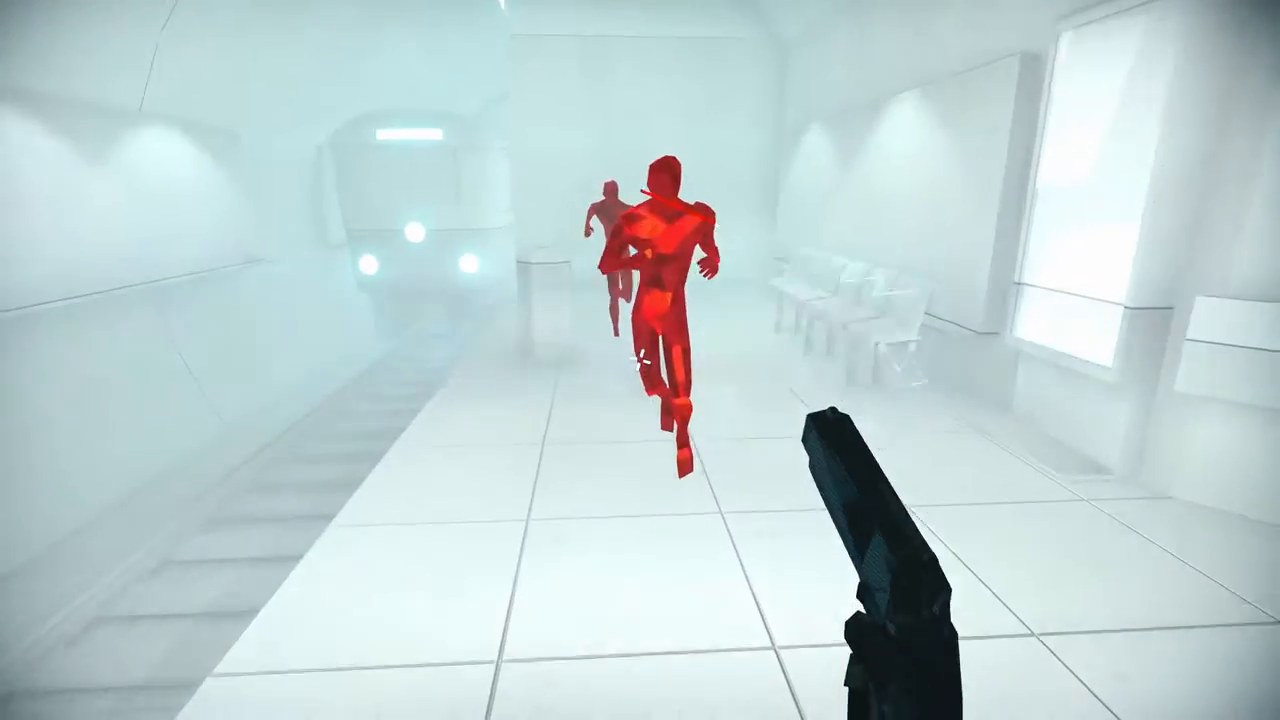
pyautogui.click(640, 360)
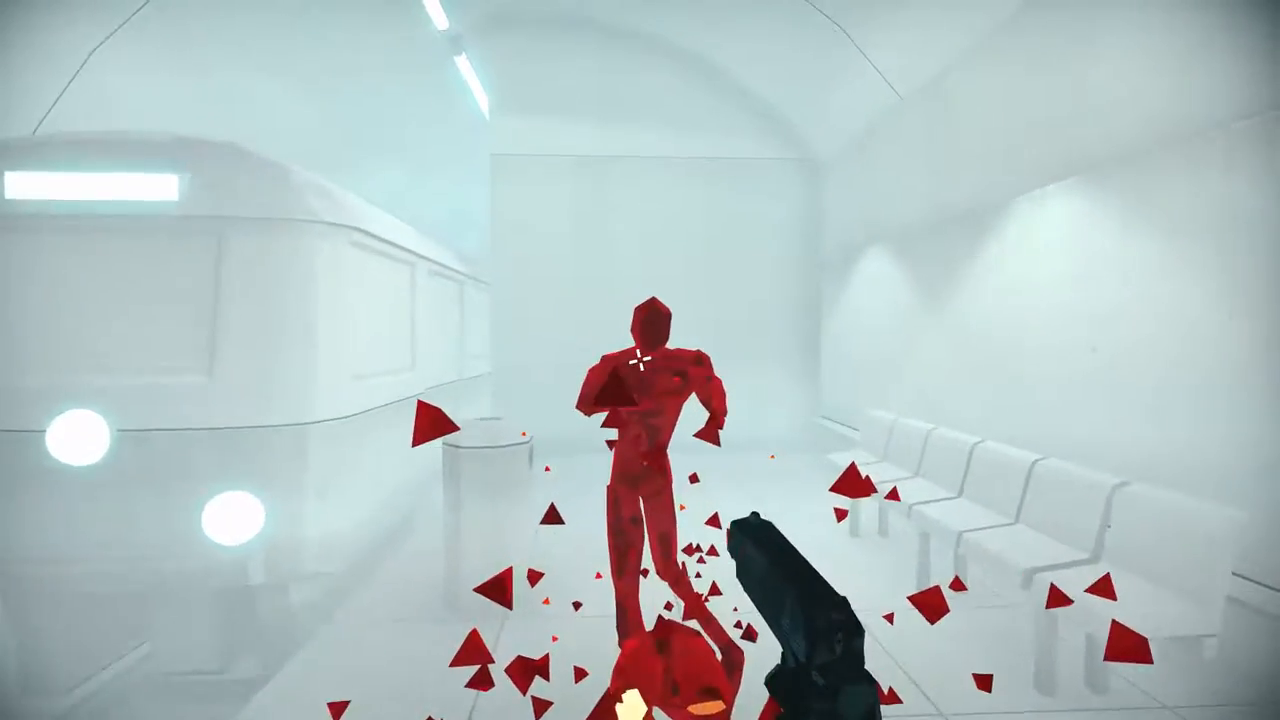
pyautogui.click(640, 360)
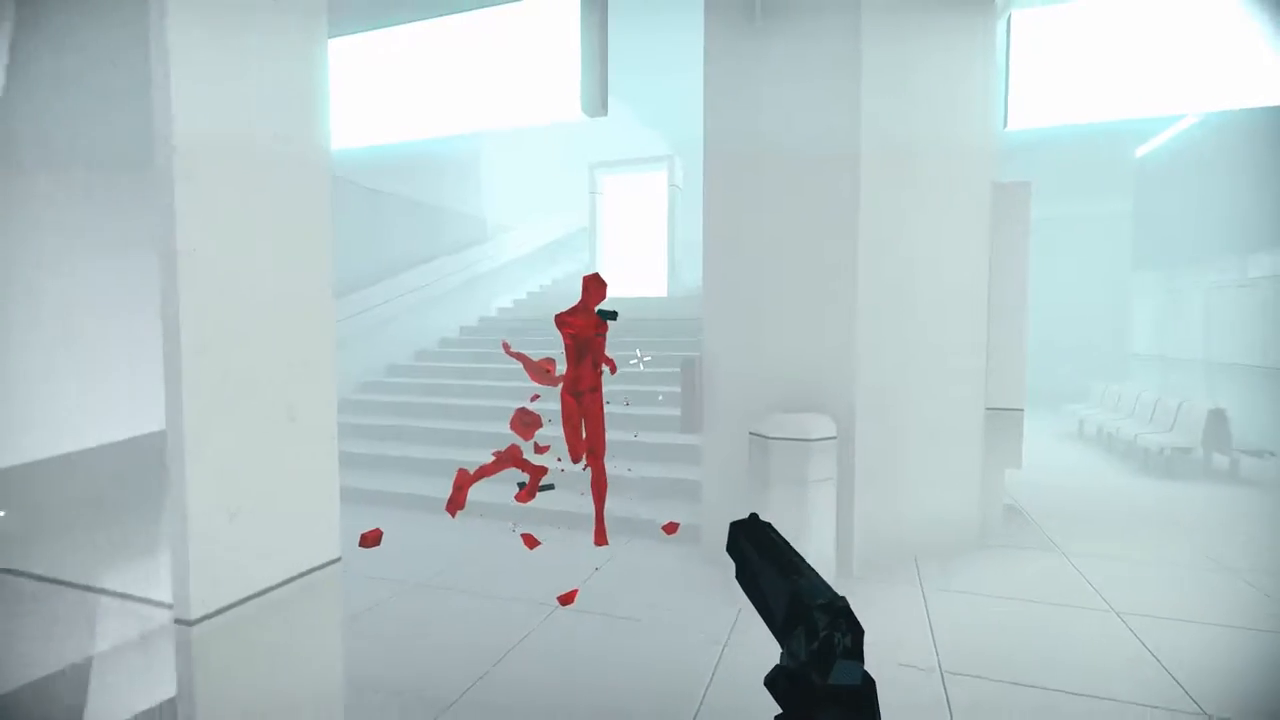
pyautogui.click(640, 360)
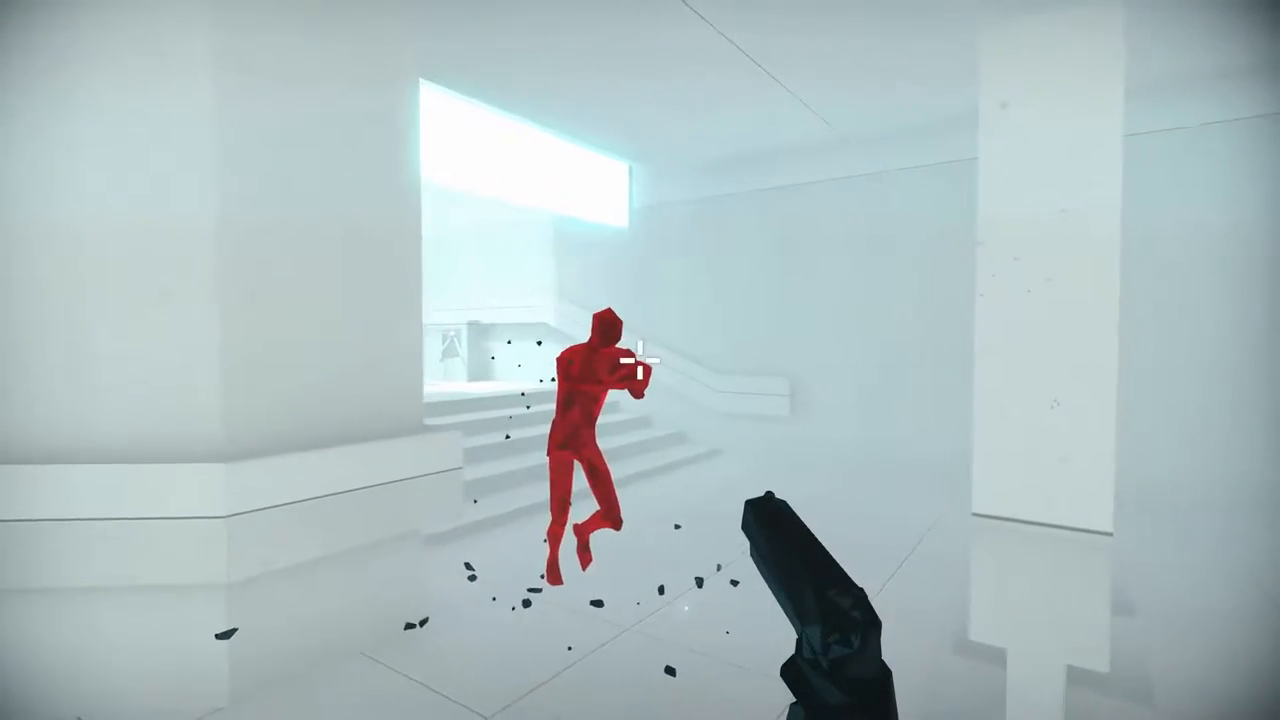
pyautogui.click(636, 360)
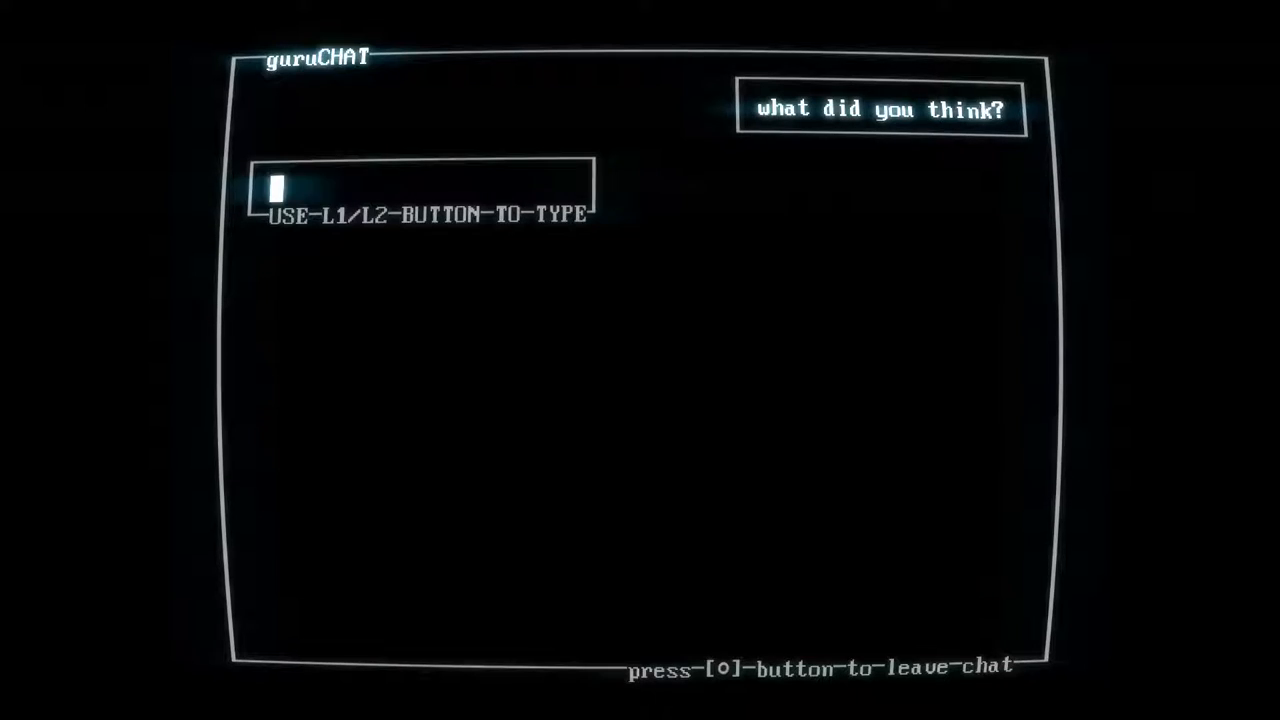
# Reply in guruCHAT: 'interesting idea. not sure what I'm supposed to be doi' and 'bad glitches at the end. unauthorized something some'
pyautogui.write("interesting idea. not sure what I'm supposed to be doi")
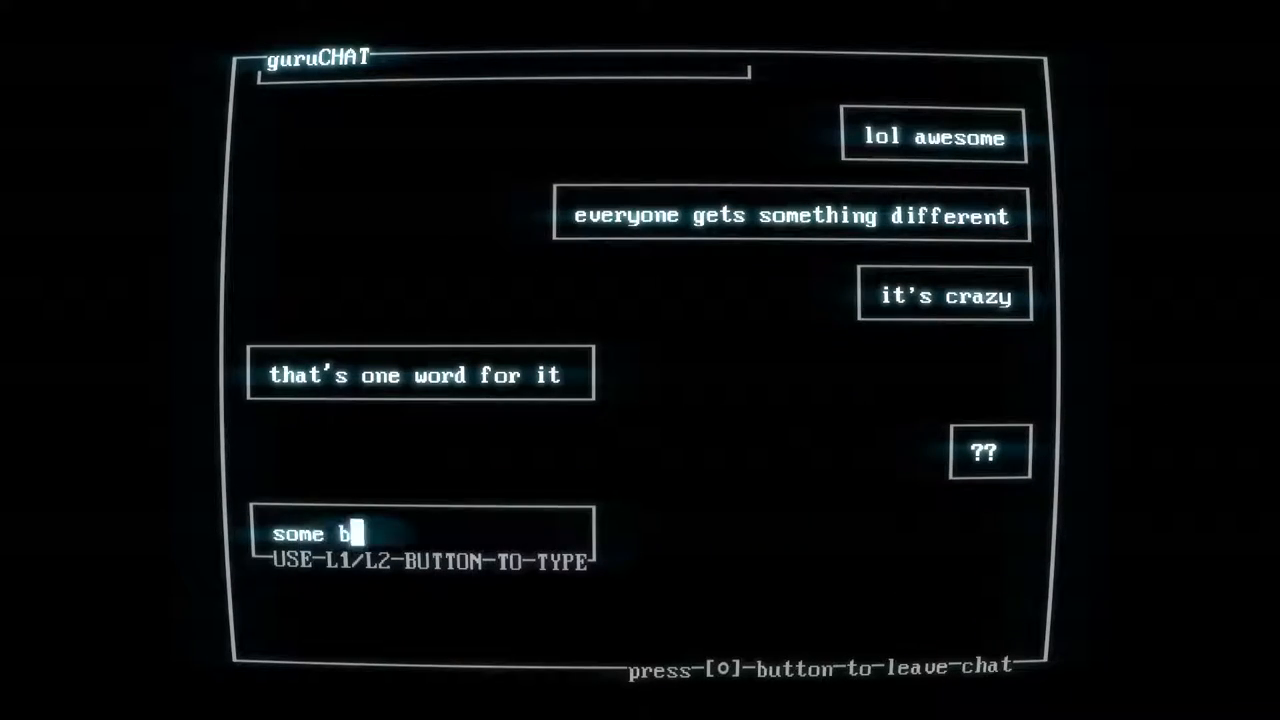
pyautogui.write('bad glitches at the end. unauthorized something some')
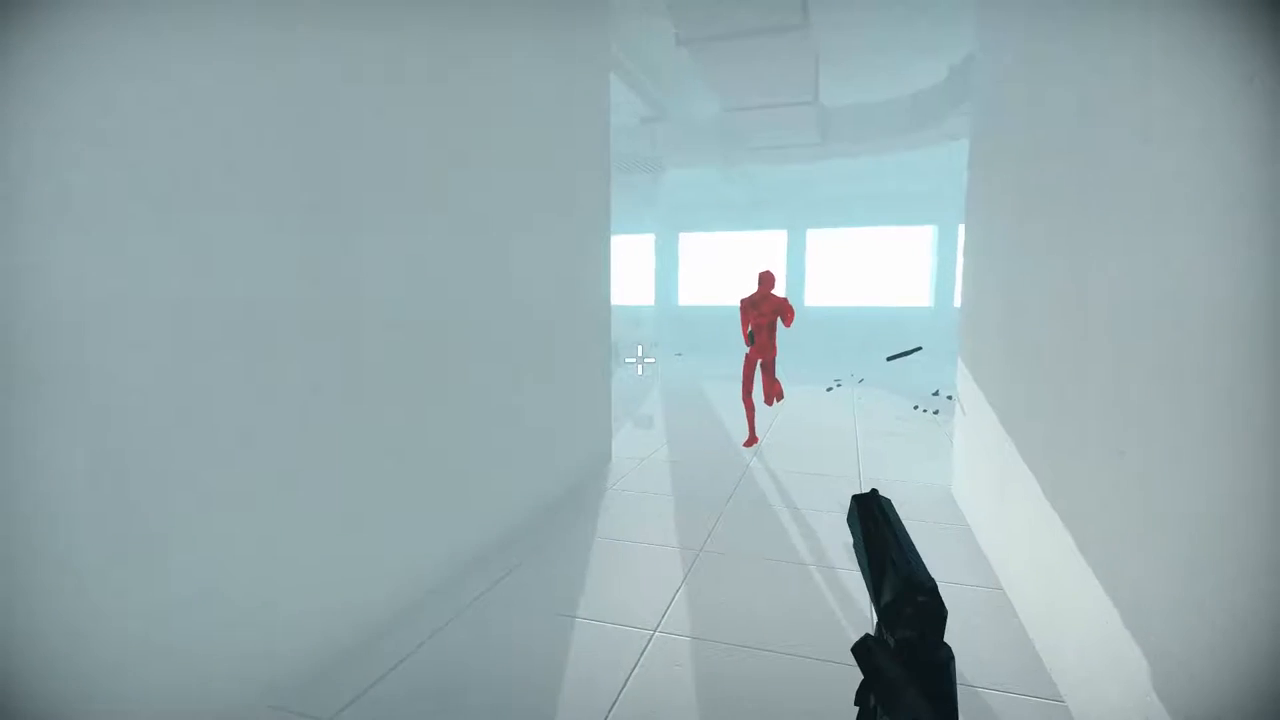
# Shoot the red figure running down the white corridor toward the windows
pyautogui.click(640, 360)
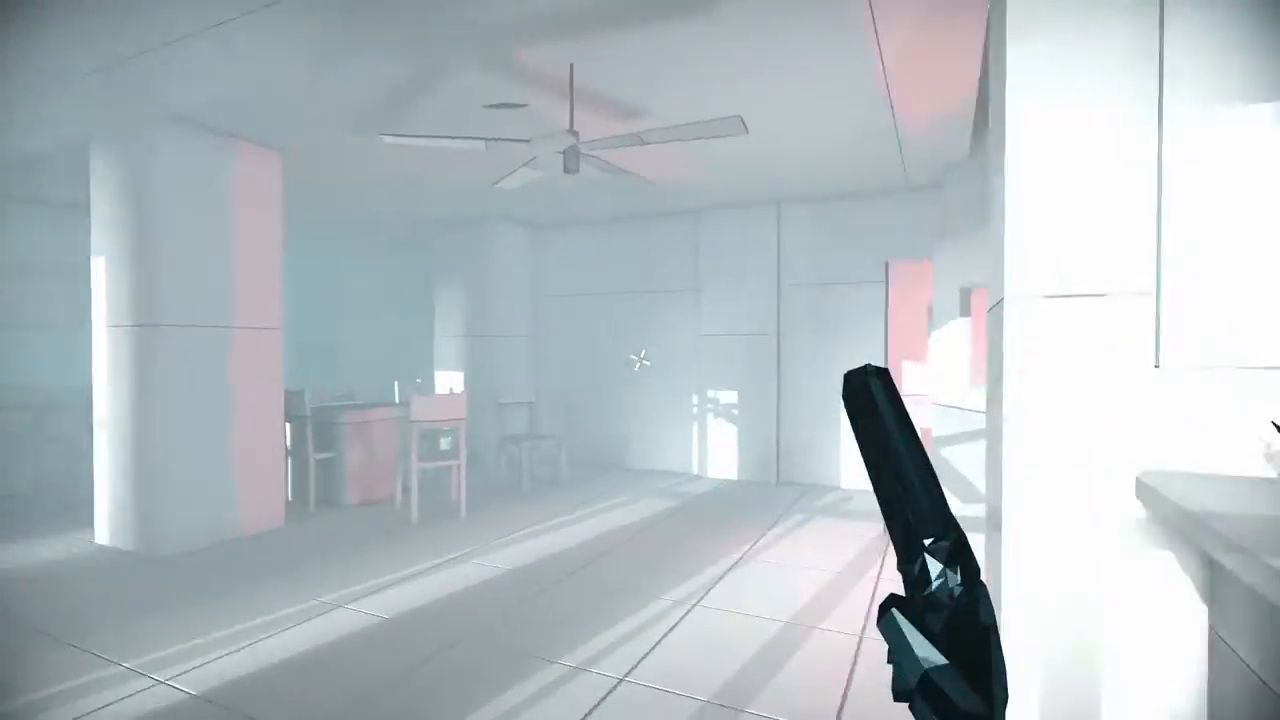
# Shoot the red figure hiding behind the apartment wall opening, firing again through the opening
pyautogui.click(640, 360)
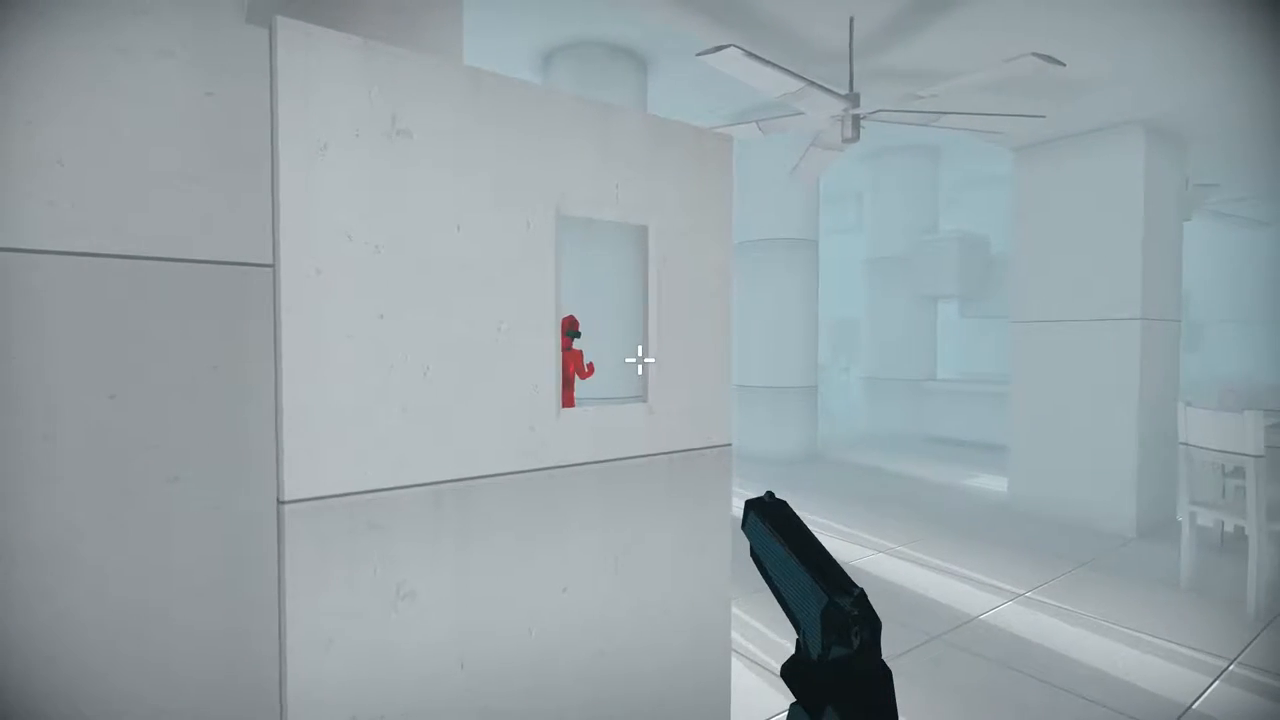
pyautogui.click(640, 360)
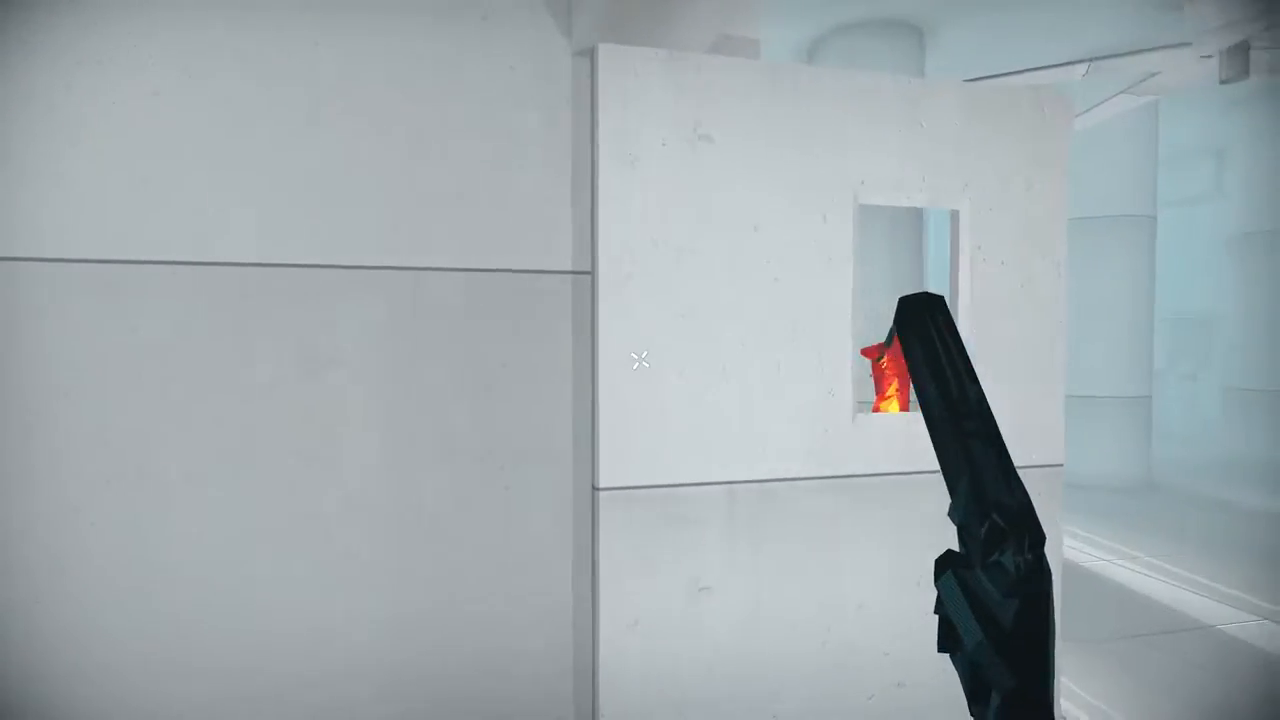
pyautogui.moveTo(640, 360)
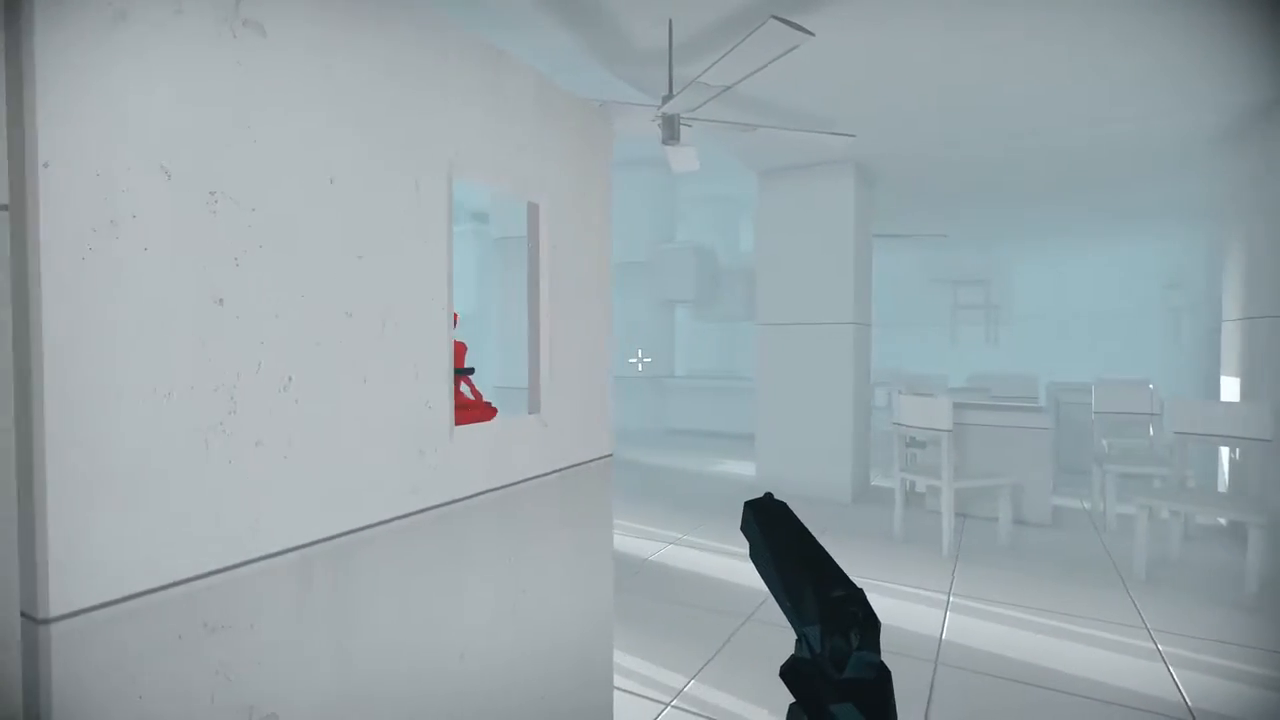
pyautogui.click(640, 360)
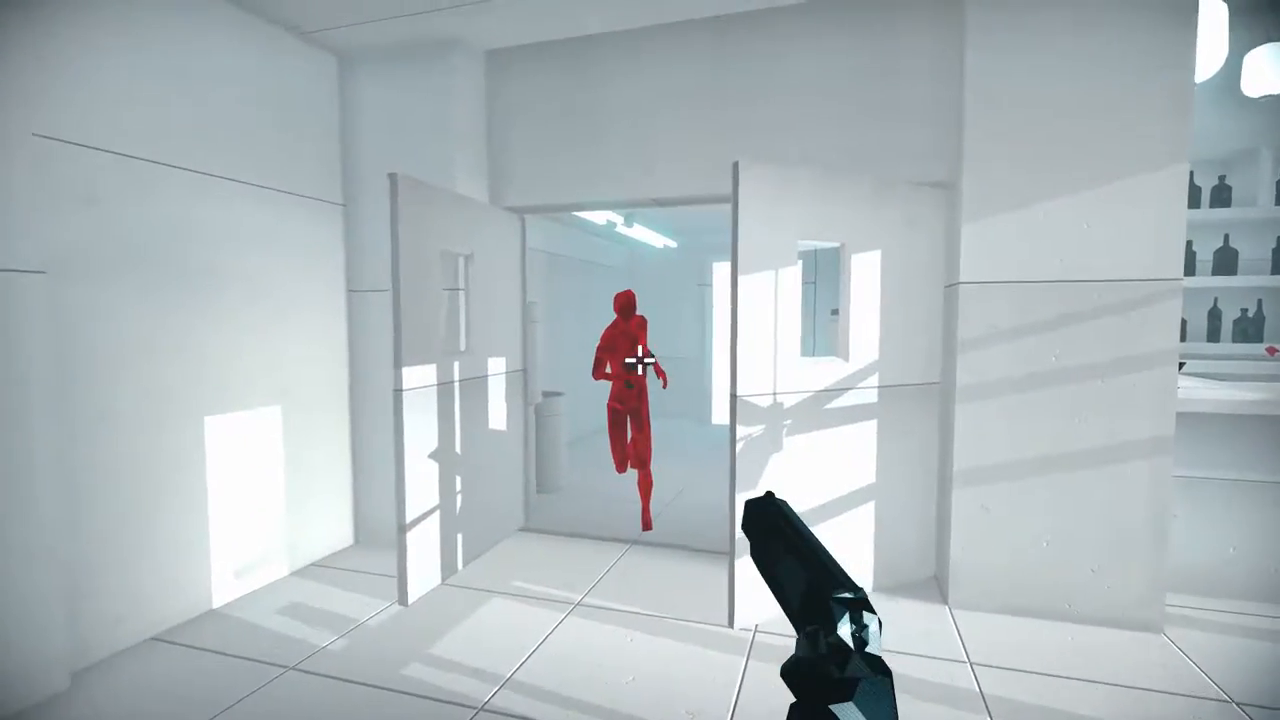
# Shoot the red figure charging through the open double doors
pyautogui.click(640, 360)
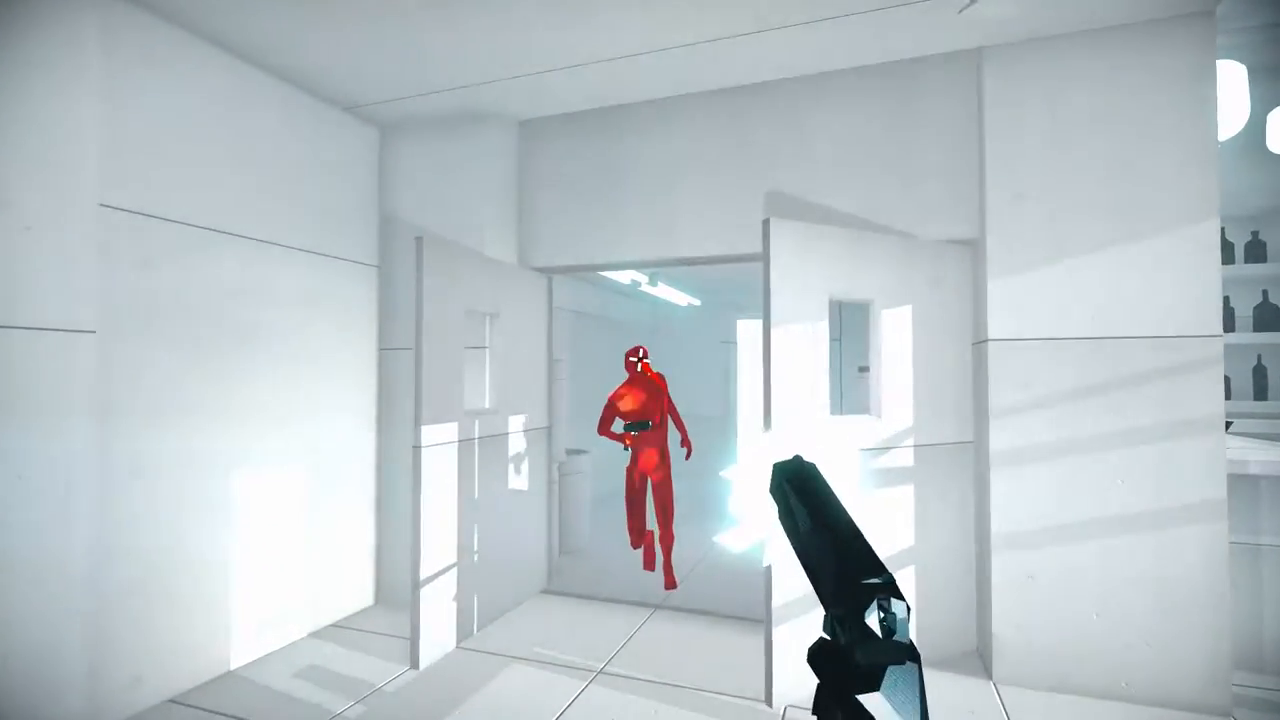